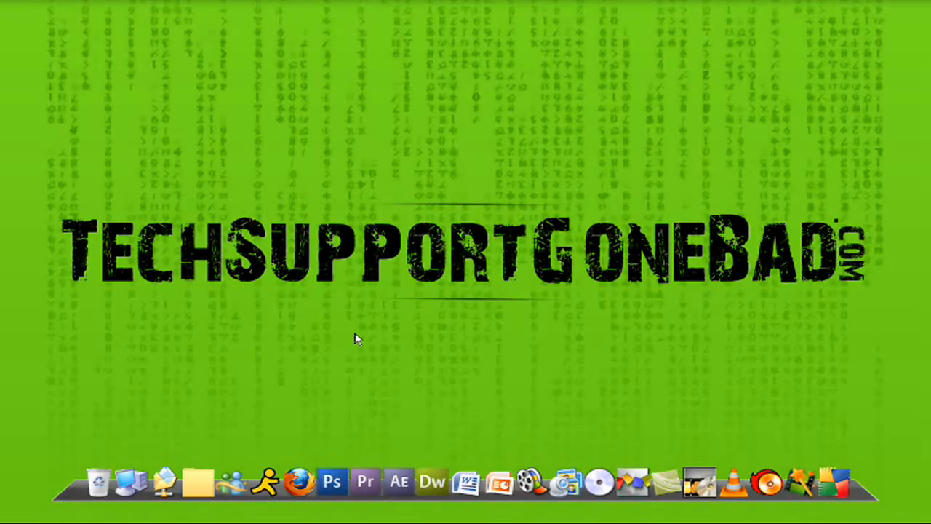
{"action": "mouse_move", "coordinate": [487, 248]}
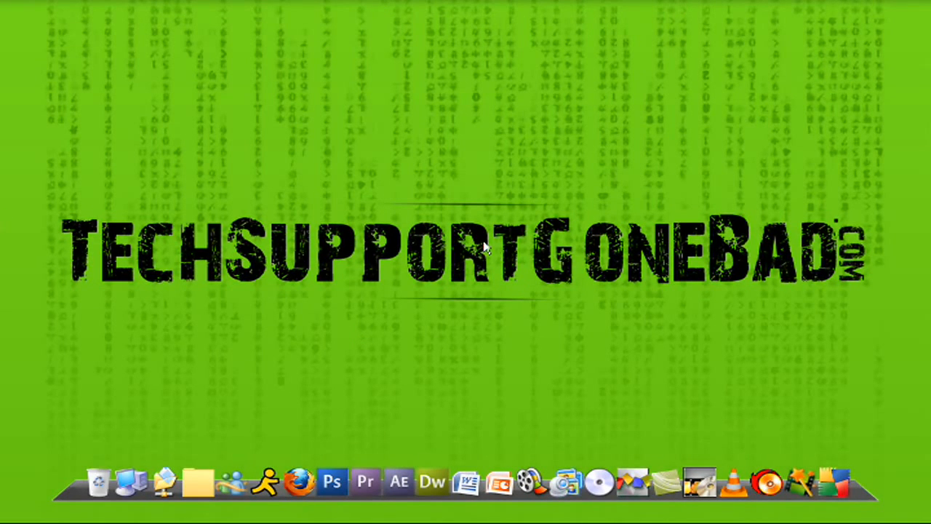
{"action": "mouse_move", "coordinate": [487, 251]}
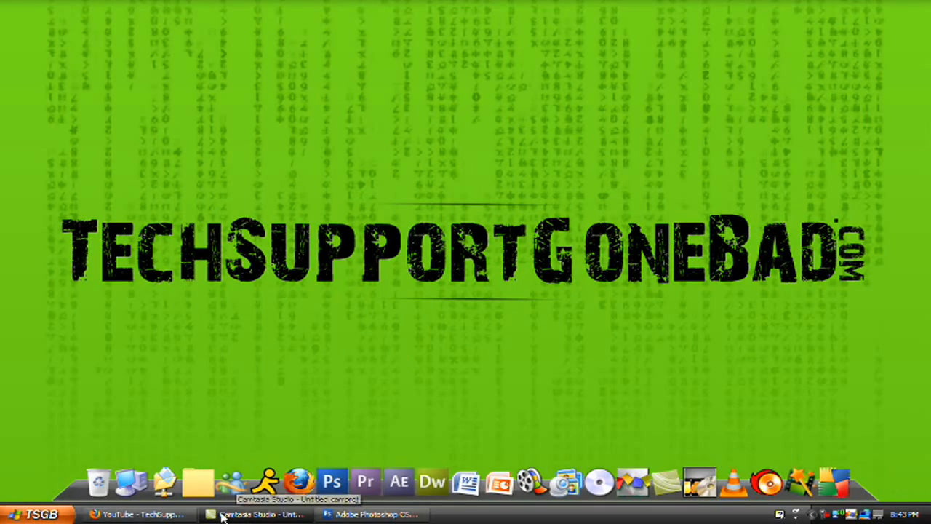
Step: Bring the Photoshop window with the boy-and-camera garage photo to the front
{"action": "left_click", "coordinate": [374, 514]}
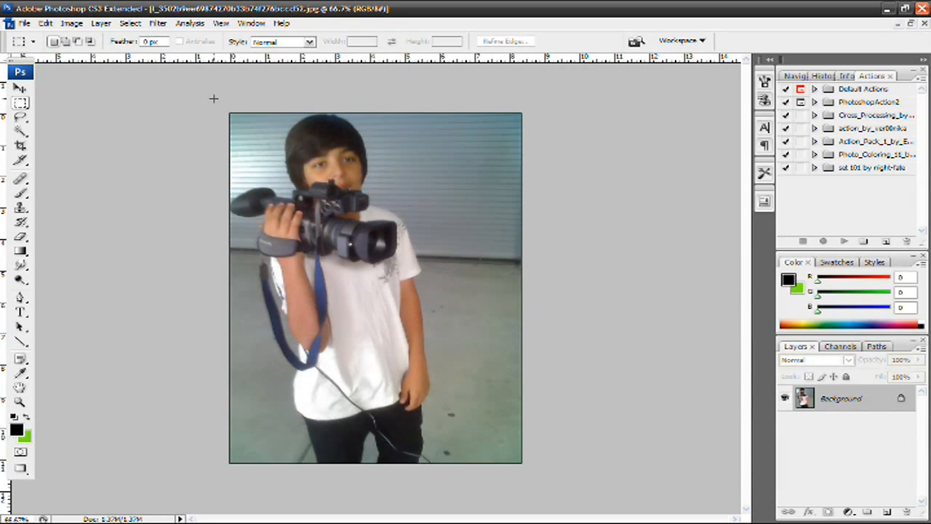
{"action": "mouse_move", "coordinate": [261, 112]}
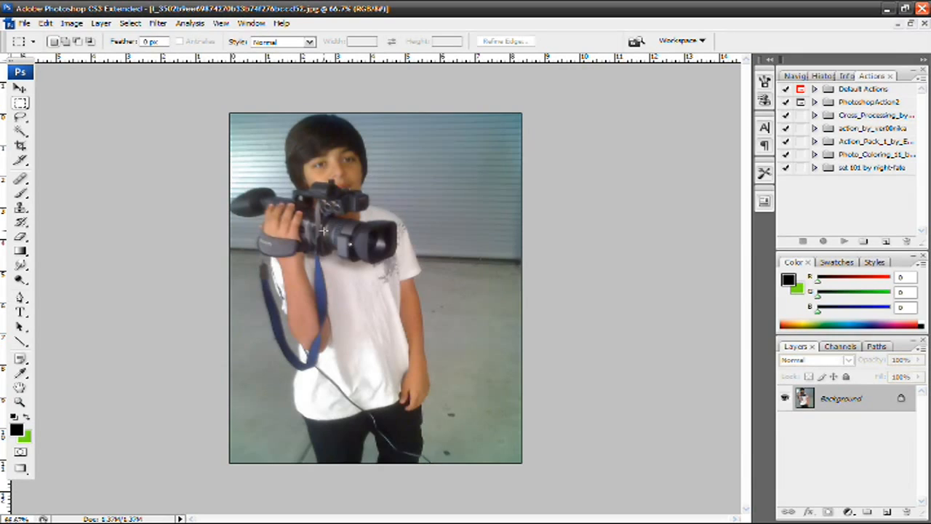
{"action": "mouse_move", "coordinate": [400, 206]}
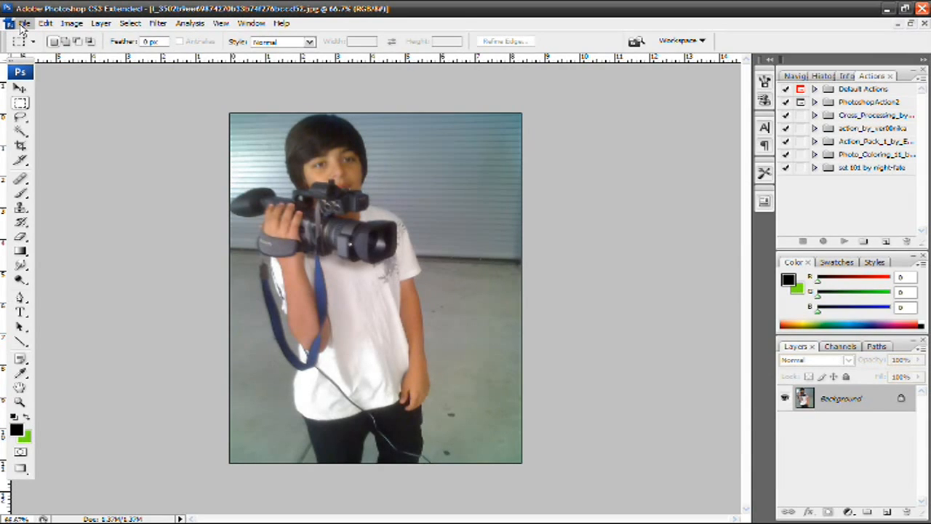
{"action": "left_click", "coordinate": [25, 22]}
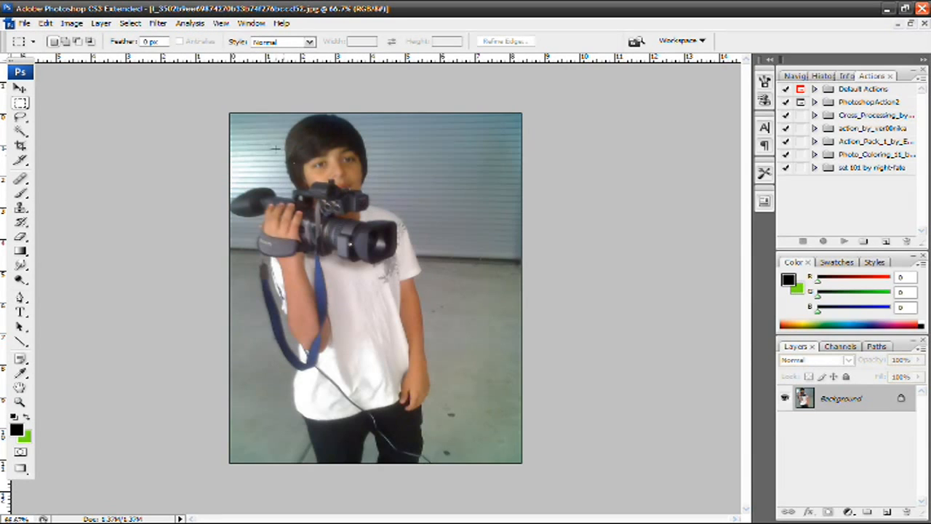
Step: Open Filter > Extract on the boy-with-camera photo
{"action": "left_click", "coordinate": [158, 23]}
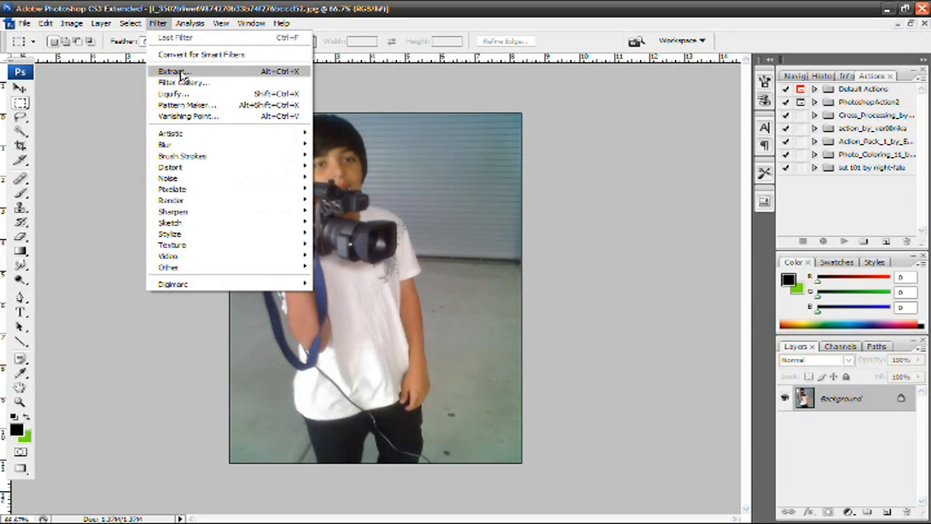
{"action": "left_click", "coordinate": [174, 70]}
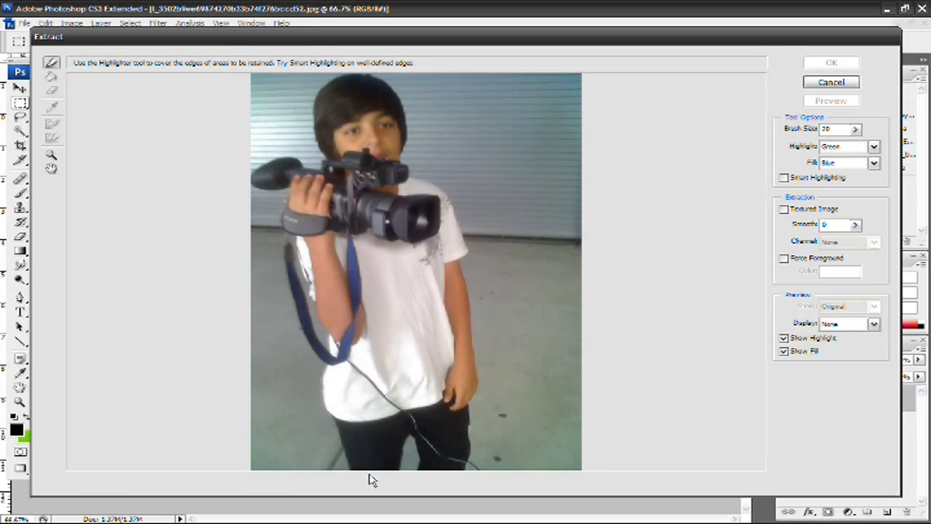
{"action": "mouse_move", "coordinate": [353, 469]}
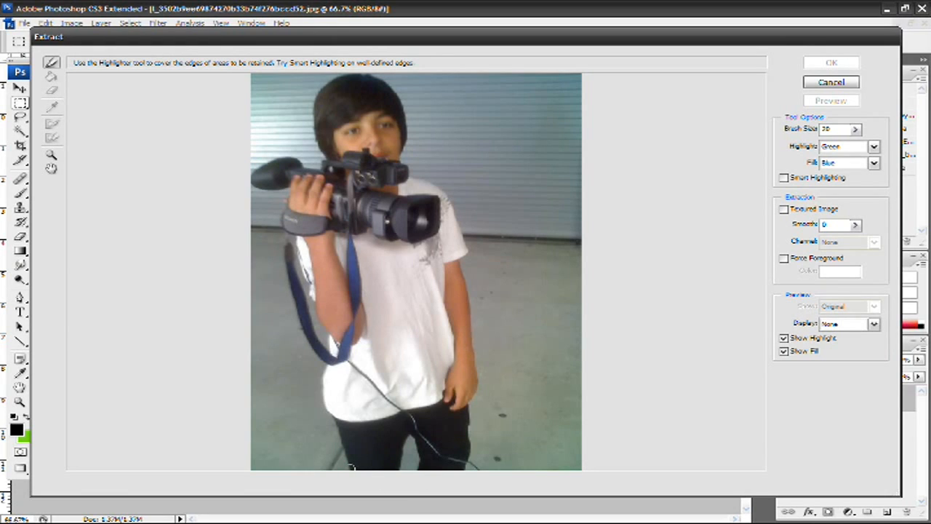
Step: Highlight the edge from the boy's leg up his side, camera strap, hand and hair
{"action": "left_click_drag", "start_coordinate": [329, 413], "coordinate": [348, 466]}
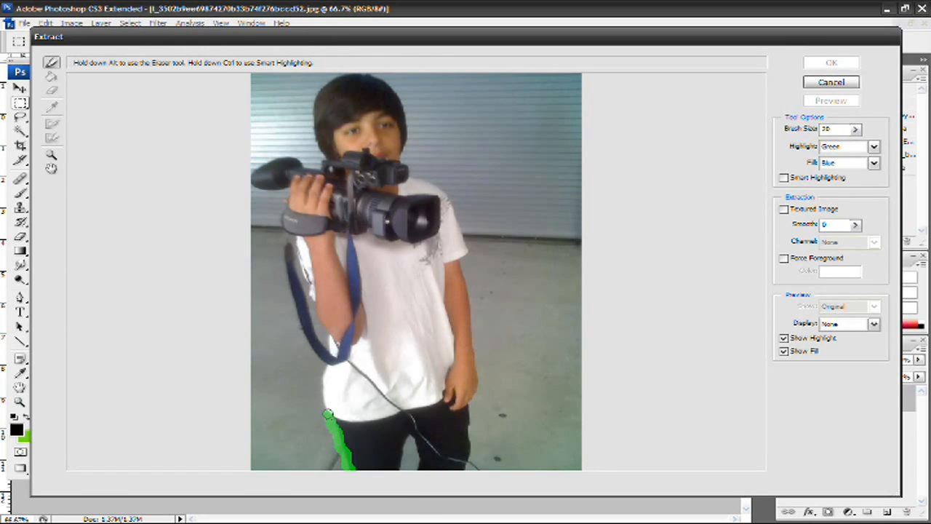
{"action": "left_click_drag", "start_coordinate": [329, 415], "coordinate": [313, 357]}
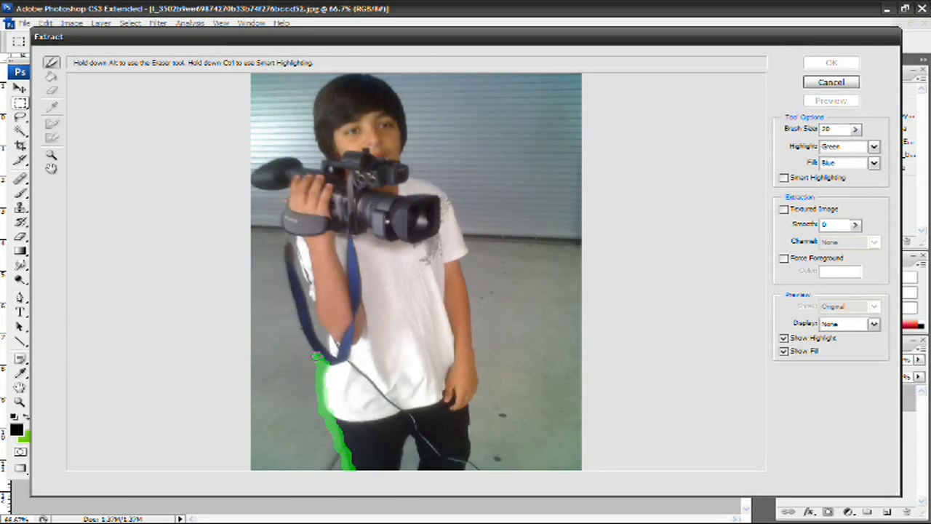
{"action": "left_click_drag", "start_coordinate": [345, 357], "coordinate": [291, 298]}
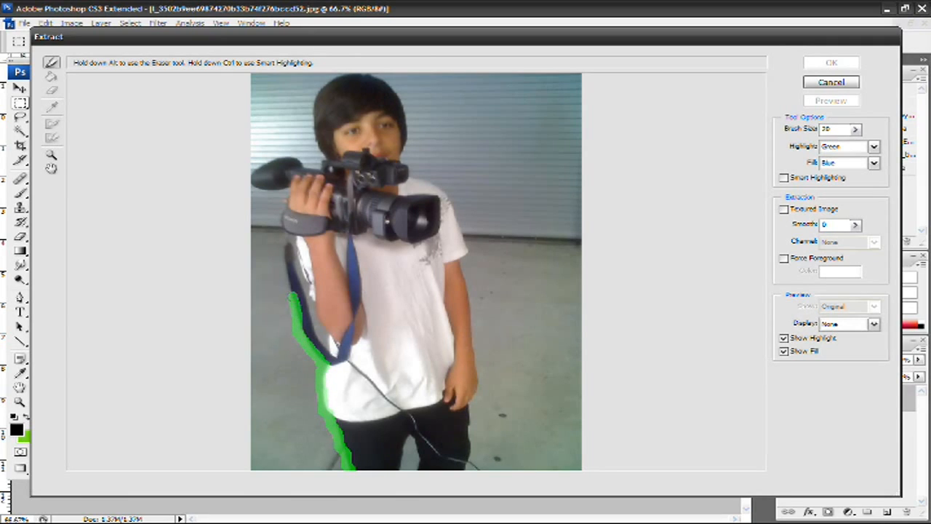
{"action": "left_click_drag", "start_coordinate": [291, 299], "coordinate": [287, 233]}
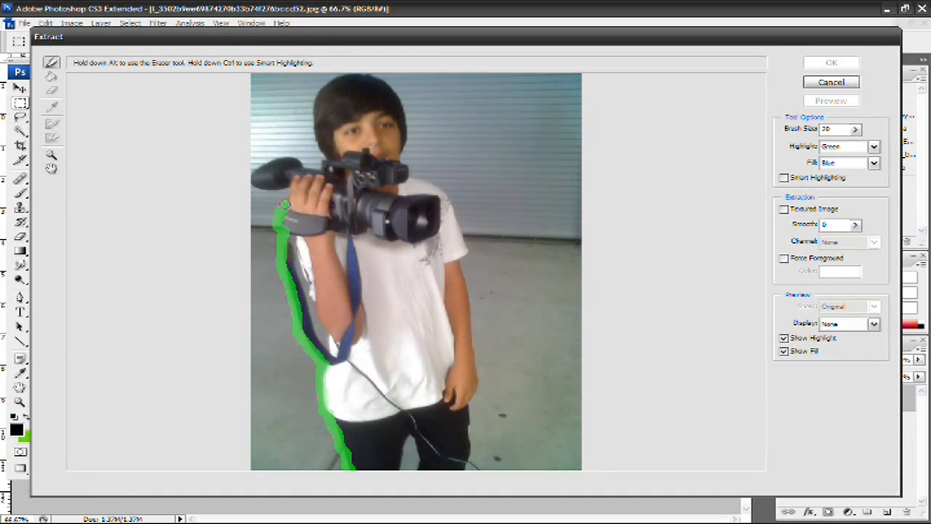
{"action": "left_click_drag", "start_coordinate": [286, 204], "coordinate": [247, 188]}
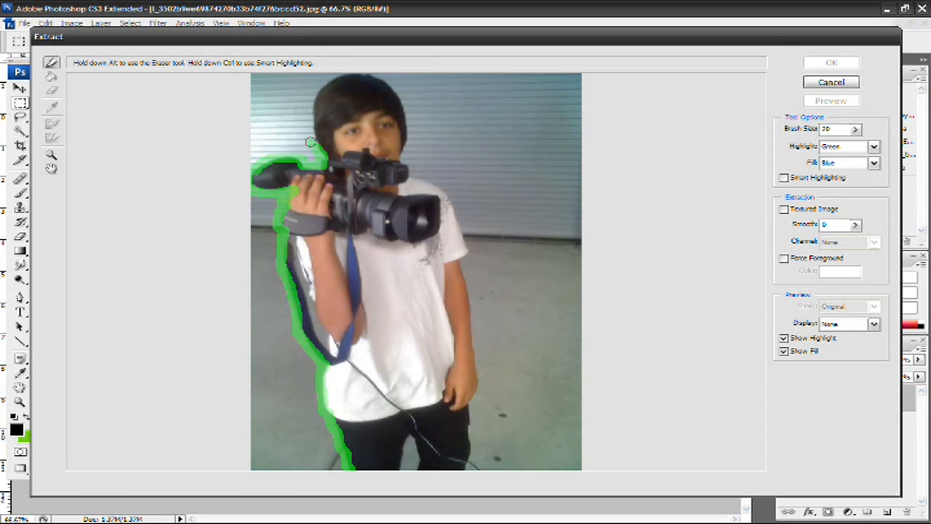
{"action": "left_click_drag", "start_coordinate": [311, 142], "coordinate": [314, 127]}
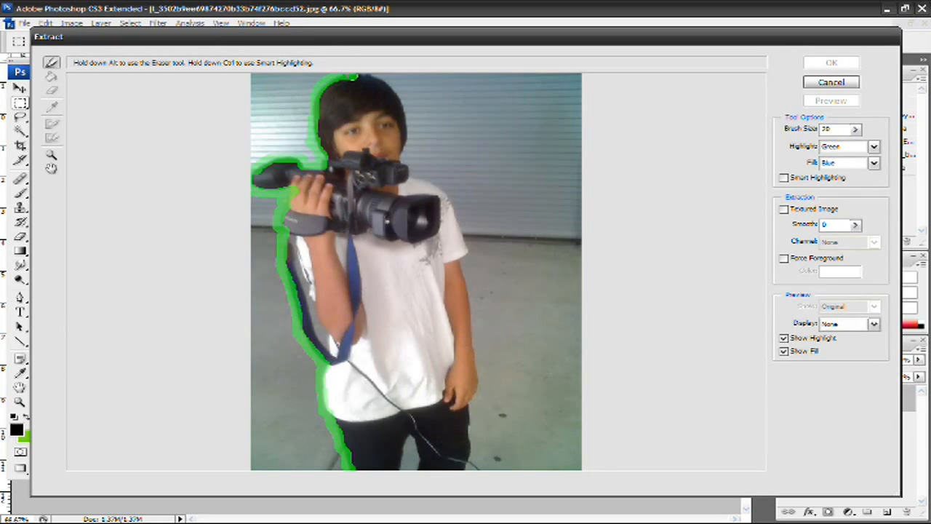
Step: Continue the green outline over his head and down the right shoulder, arm and lower body
{"action": "left_click_drag", "start_coordinate": [349, 78], "coordinate": [404, 87]}
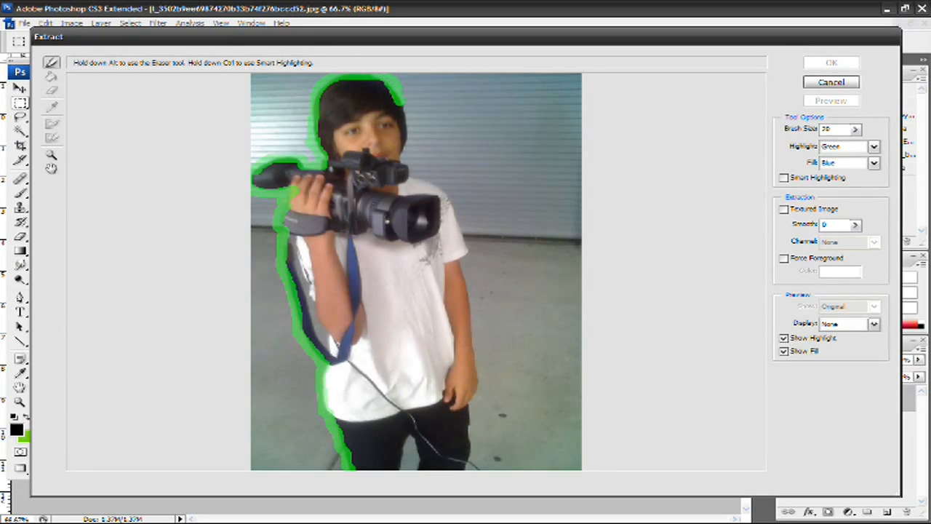
{"action": "left_click_drag", "start_coordinate": [404, 98], "coordinate": [408, 160]}
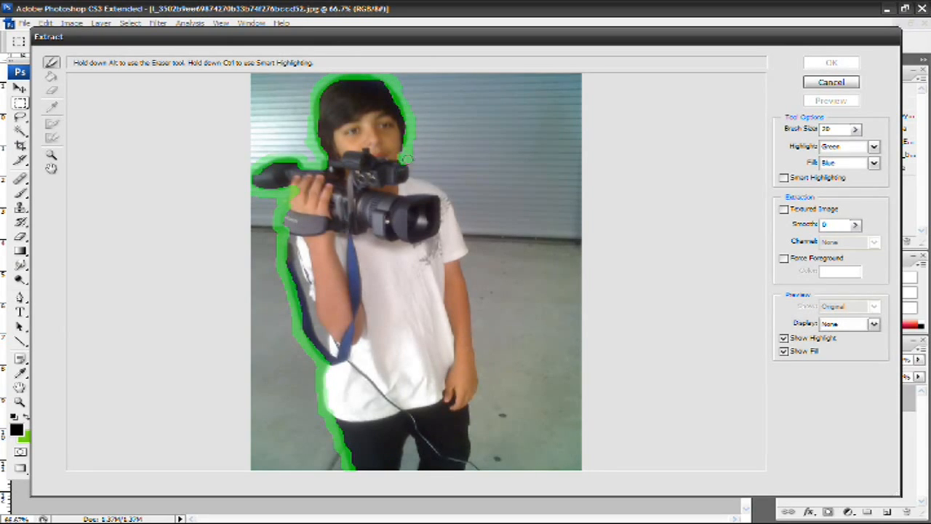
{"action": "left_click_drag", "start_coordinate": [408, 159], "coordinate": [462, 228]}
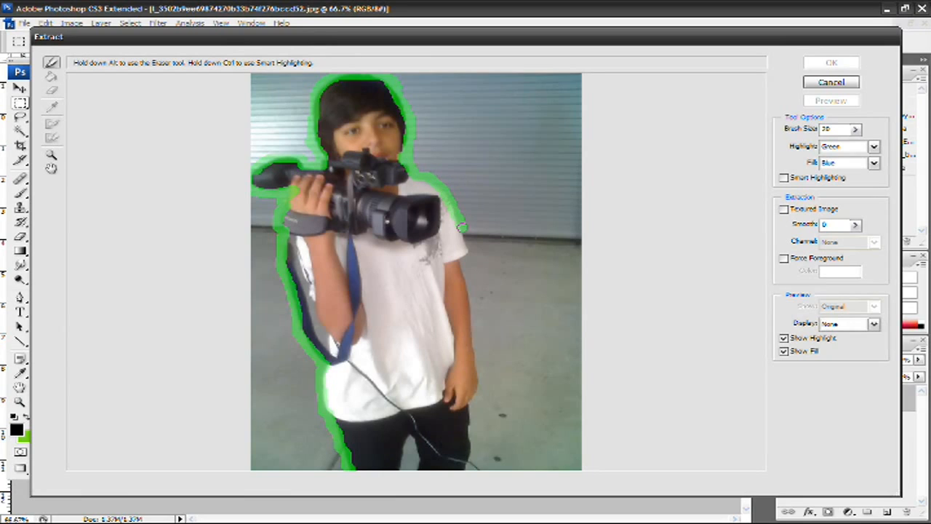
{"action": "left_click_drag", "start_coordinate": [462, 227], "coordinate": [464, 283]}
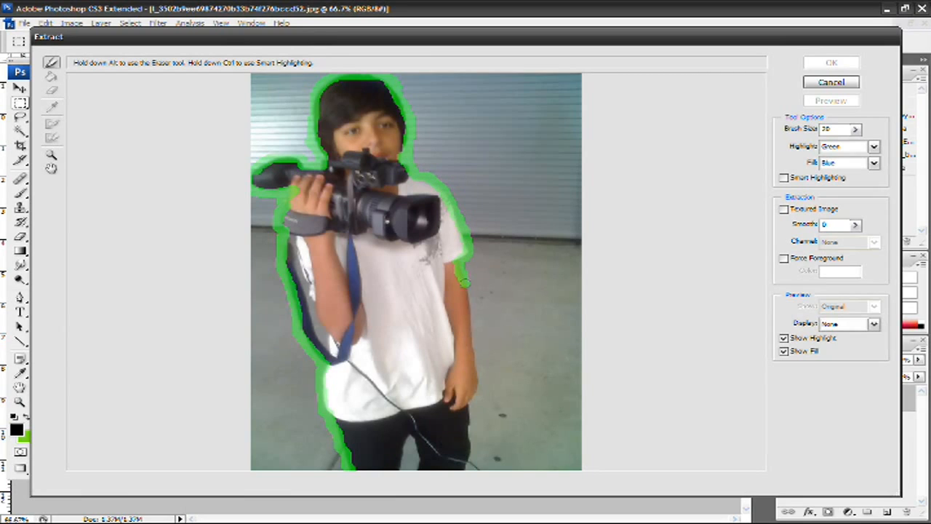
{"action": "left_click_drag", "start_coordinate": [464, 282], "coordinate": [476, 370]}
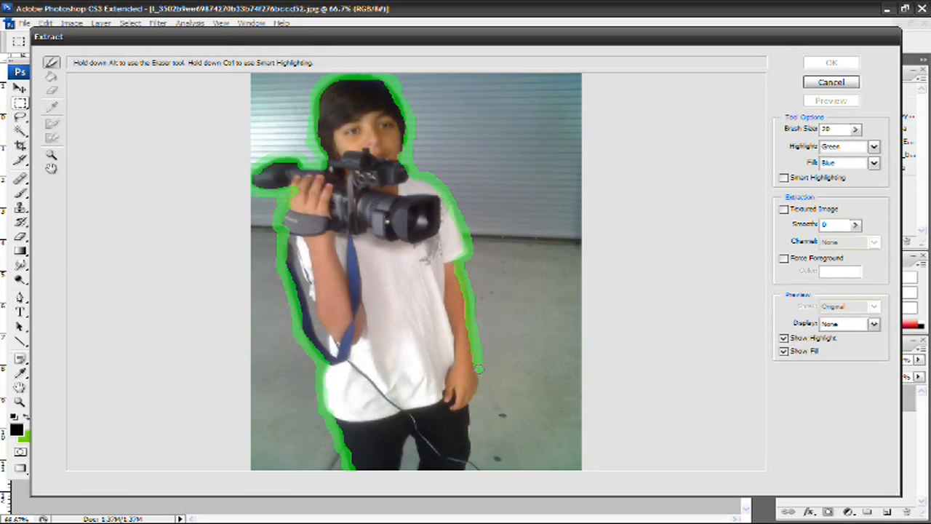
{"action": "left_click_drag", "start_coordinate": [479, 369], "coordinate": [470, 426]}
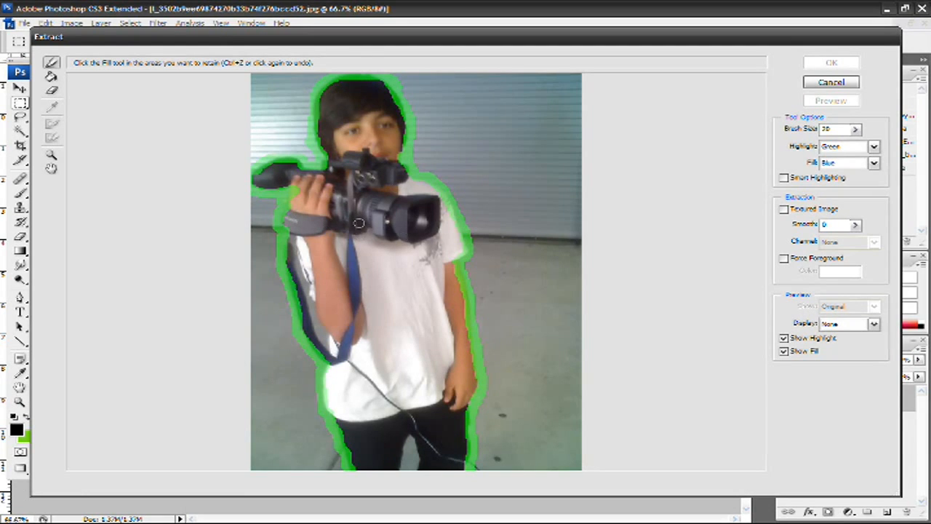
Step: Fill the outlined boy to keep him and preview the extraction
{"action": "left_click", "coordinate": [52, 75]}
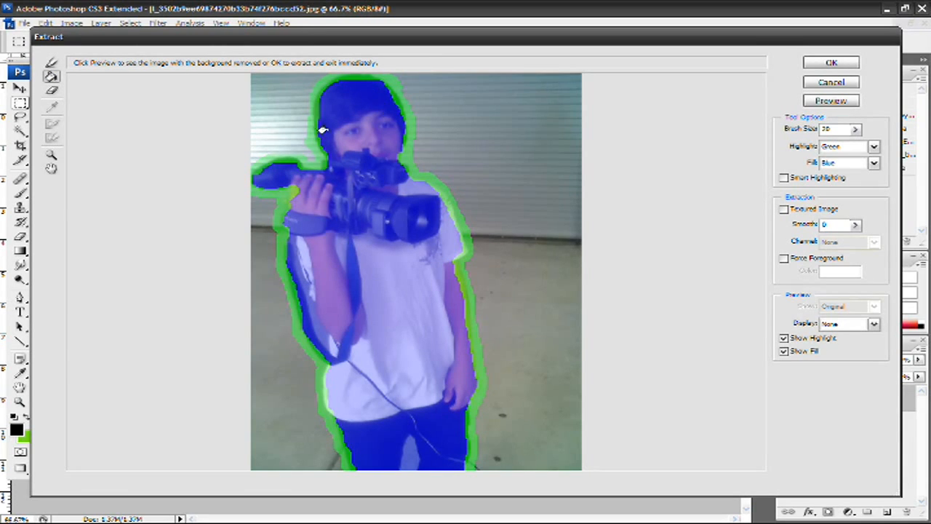
{"action": "mouse_move", "coordinate": [372, 273]}
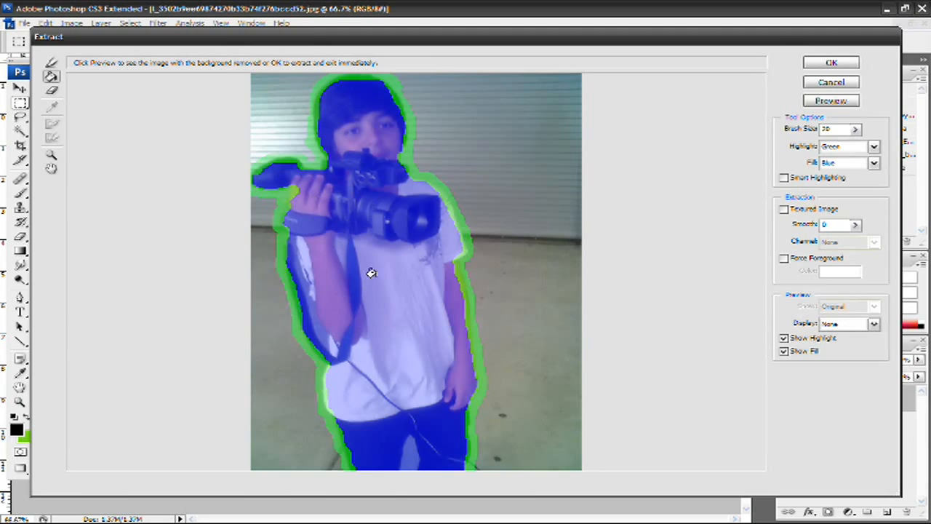
{"action": "mouse_move", "coordinate": [409, 244]}
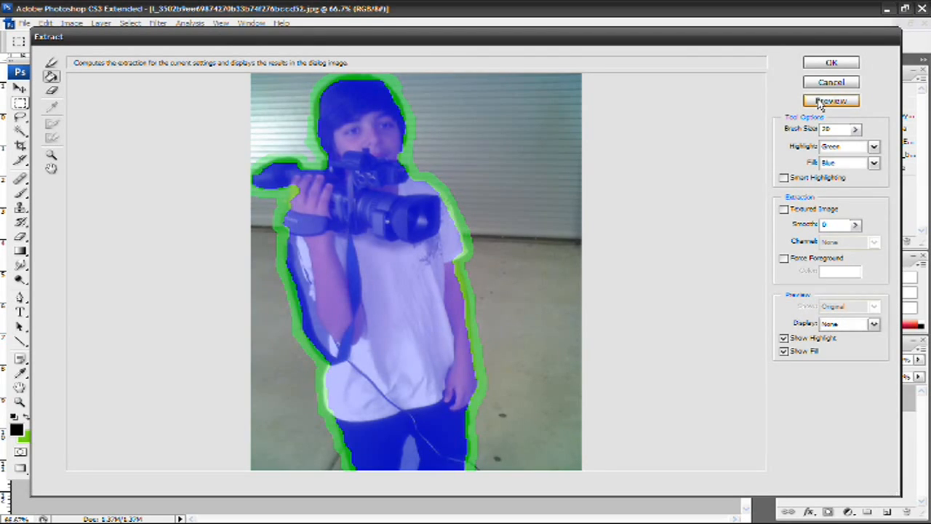
{"action": "left_click", "coordinate": [831, 100]}
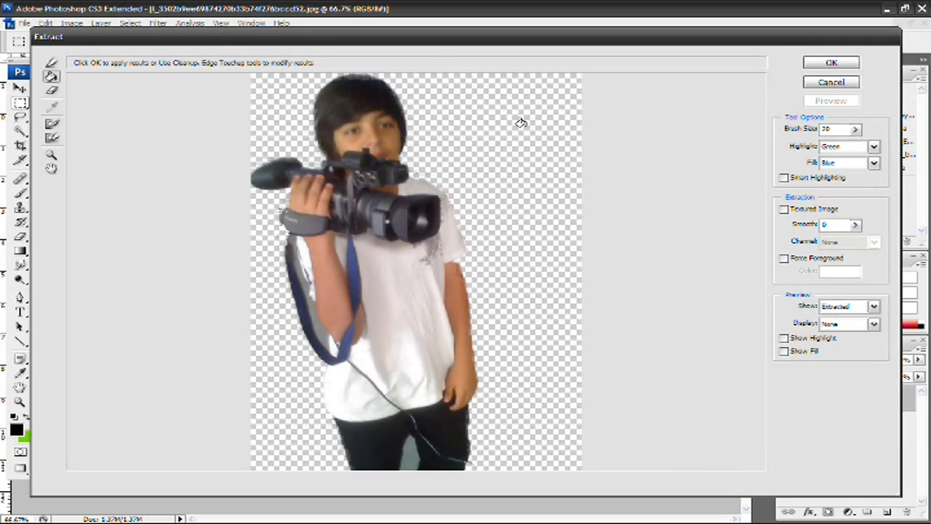
Step: Switch between the Cleanup and Edge Touchup tools while reviewing the cutout preview
{"action": "left_click", "coordinate": [51, 124]}
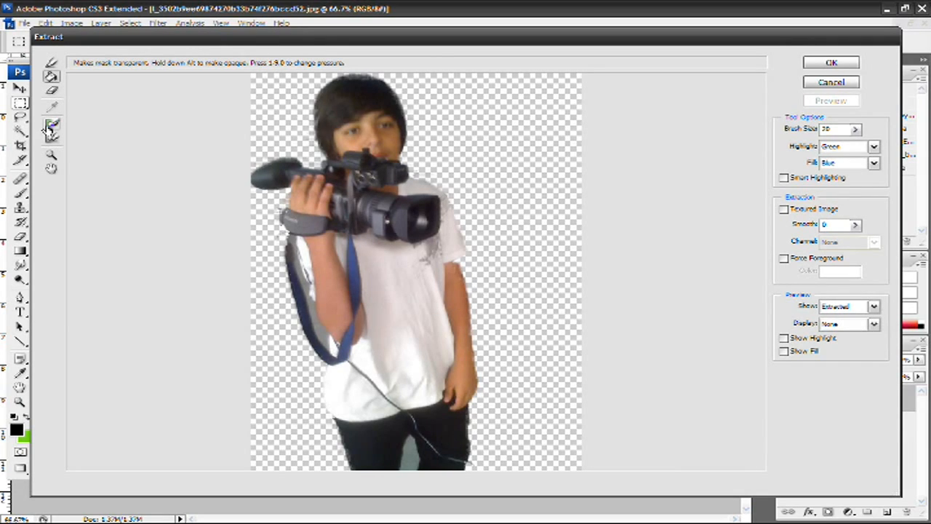
{"action": "left_click", "coordinate": [51, 139]}
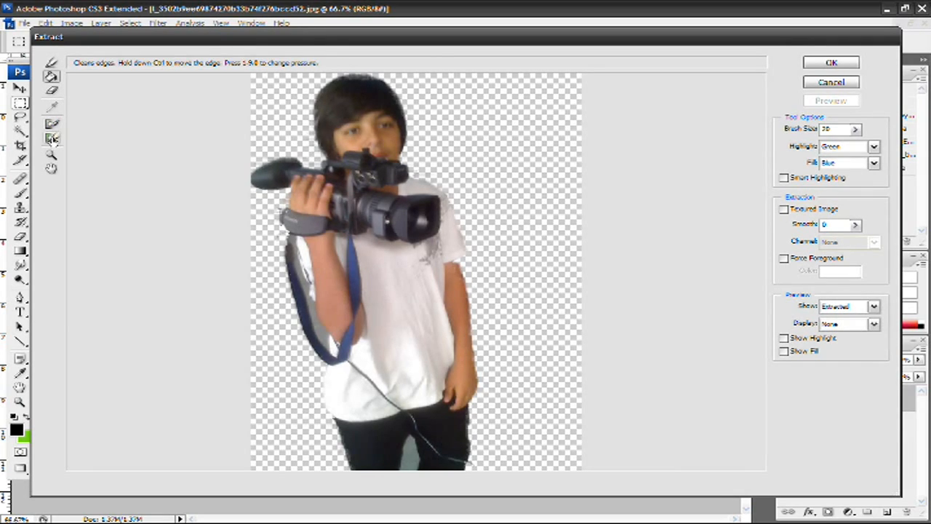
{"action": "left_click", "coordinate": [52, 129]}
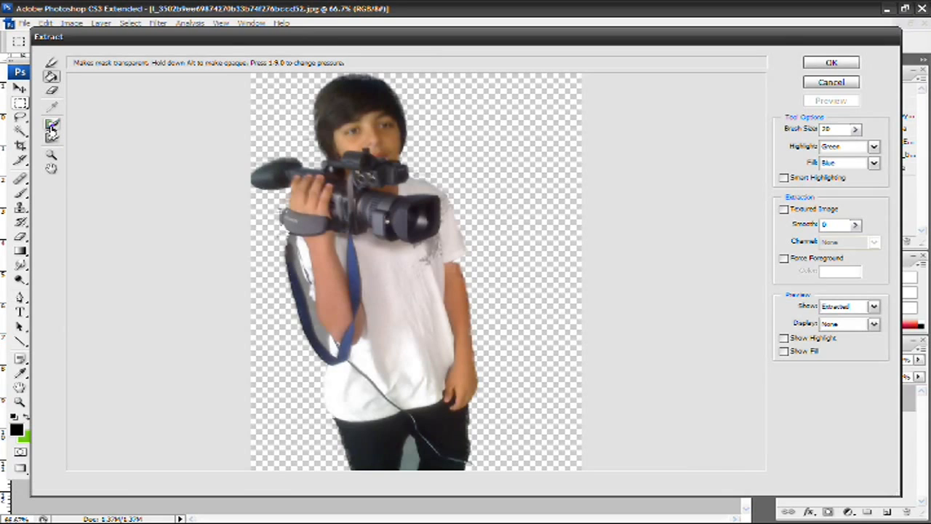
{"action": "left_click", "coordinate": [52, 141]}
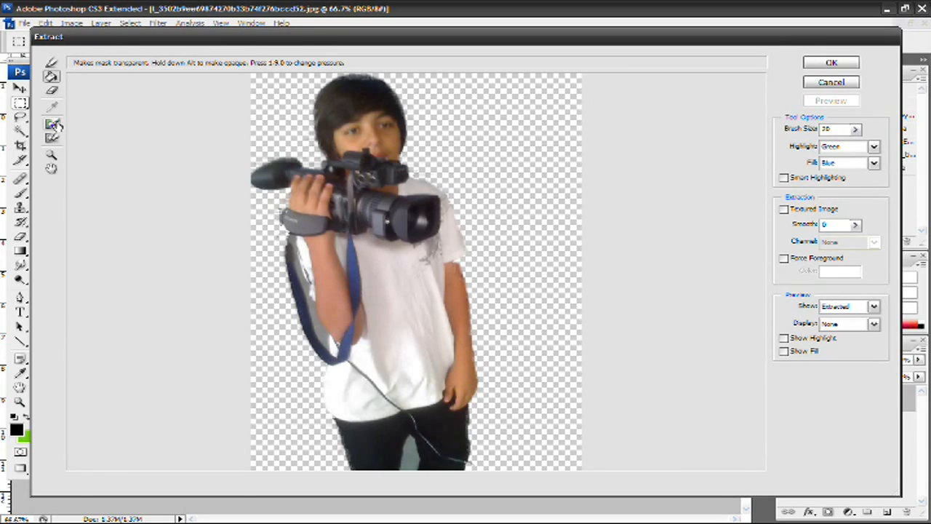
{"action": "left_click", "coordinate": [52, 139]}
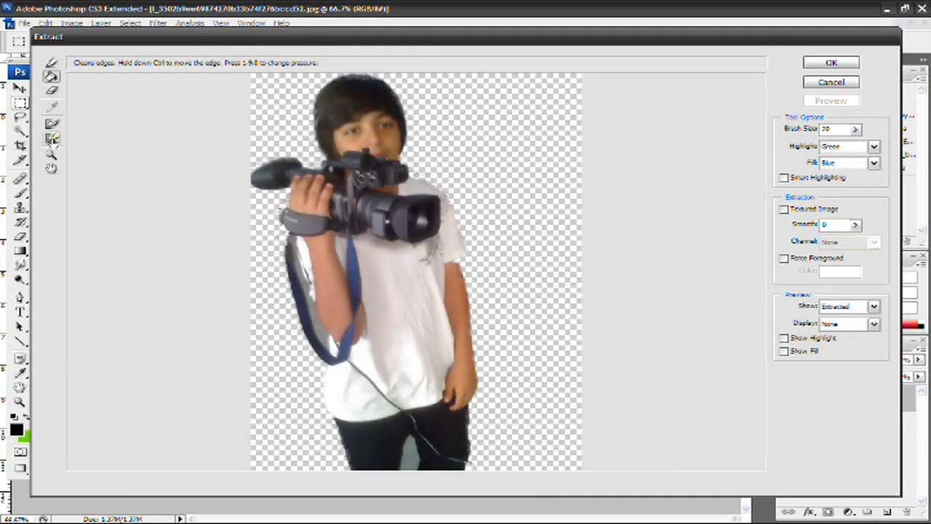
{"action": "left_click", "coordinate": [51, 138]}
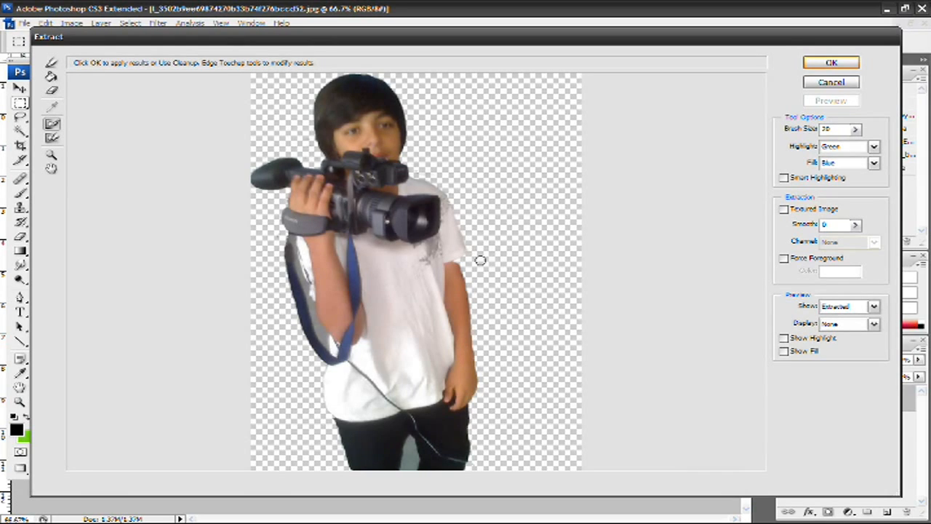
Step: Confirm the Extract dialog with OK, leaving the boy and camera on transparent Layer 0
{"action": "left_click", "coordinate": [51, 63]}
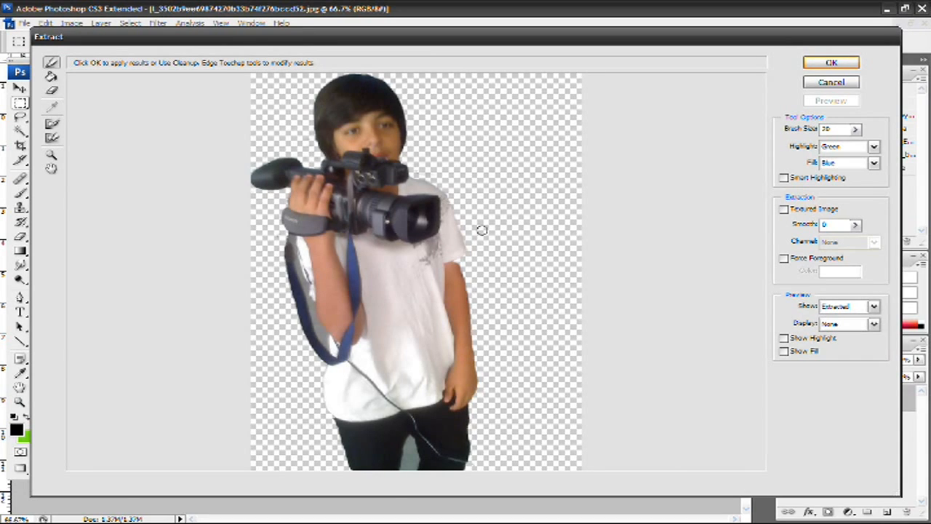
{"action": "left_click", "coordinate": [831, 62]}
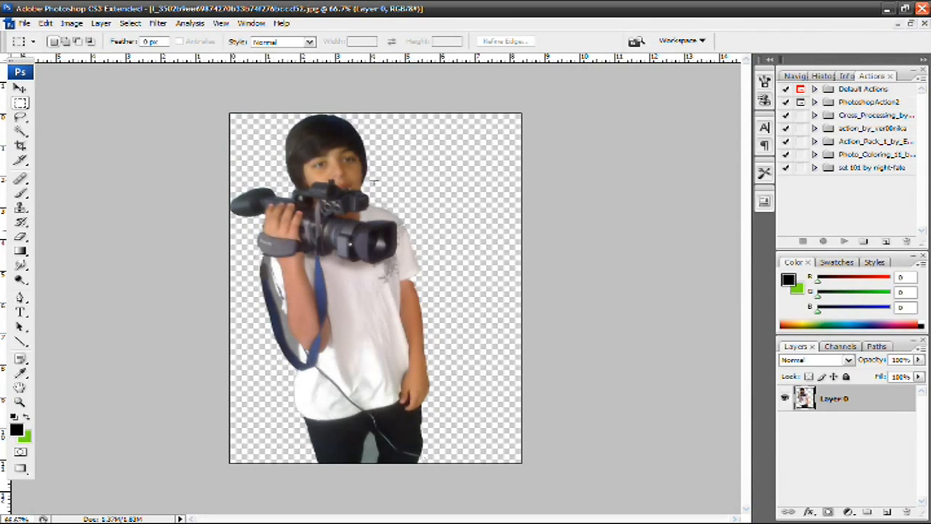
{"action": "mouse_move", "coordinate": [418, 150]}
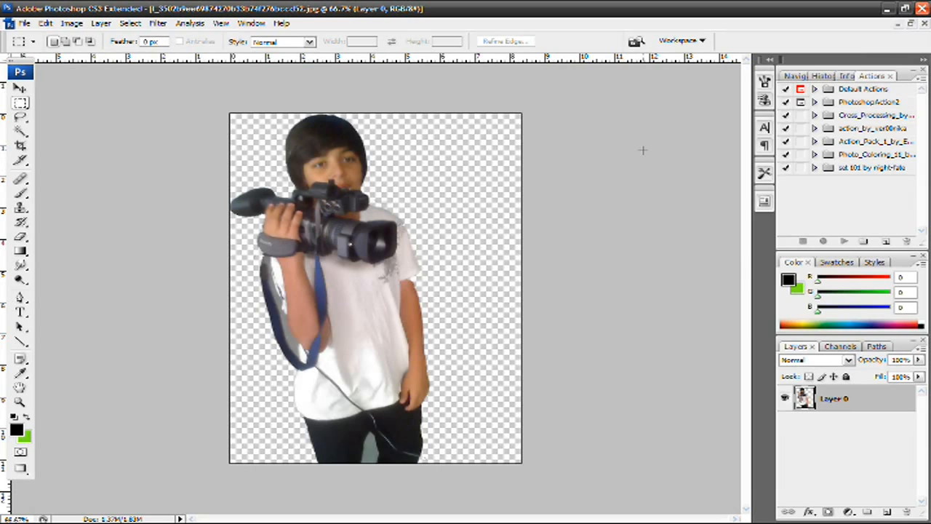
{"action": "mouse_move", "coordinate": [764, 52]}
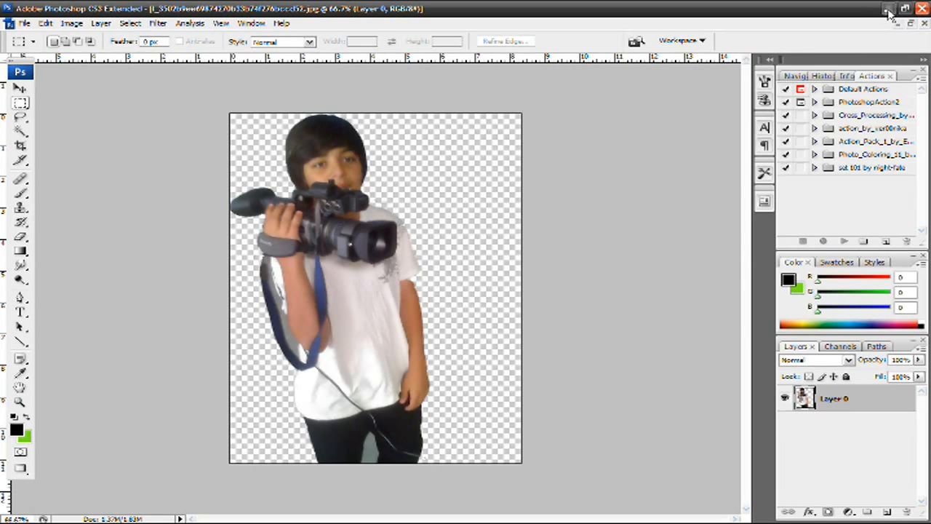
Step: Minimize Photoshop to reveal the green TechSupportGoneBad desktop
{"action": "left_click", "coordinate": [889, 8]}
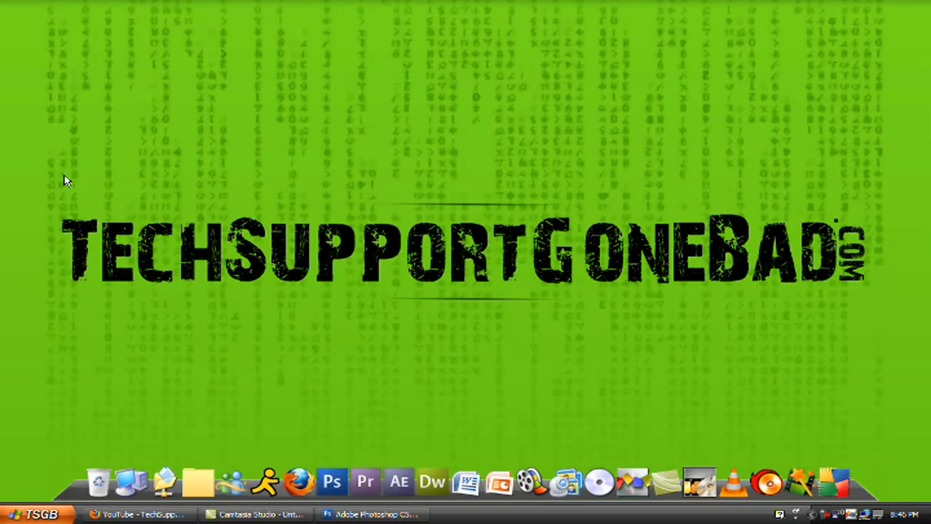